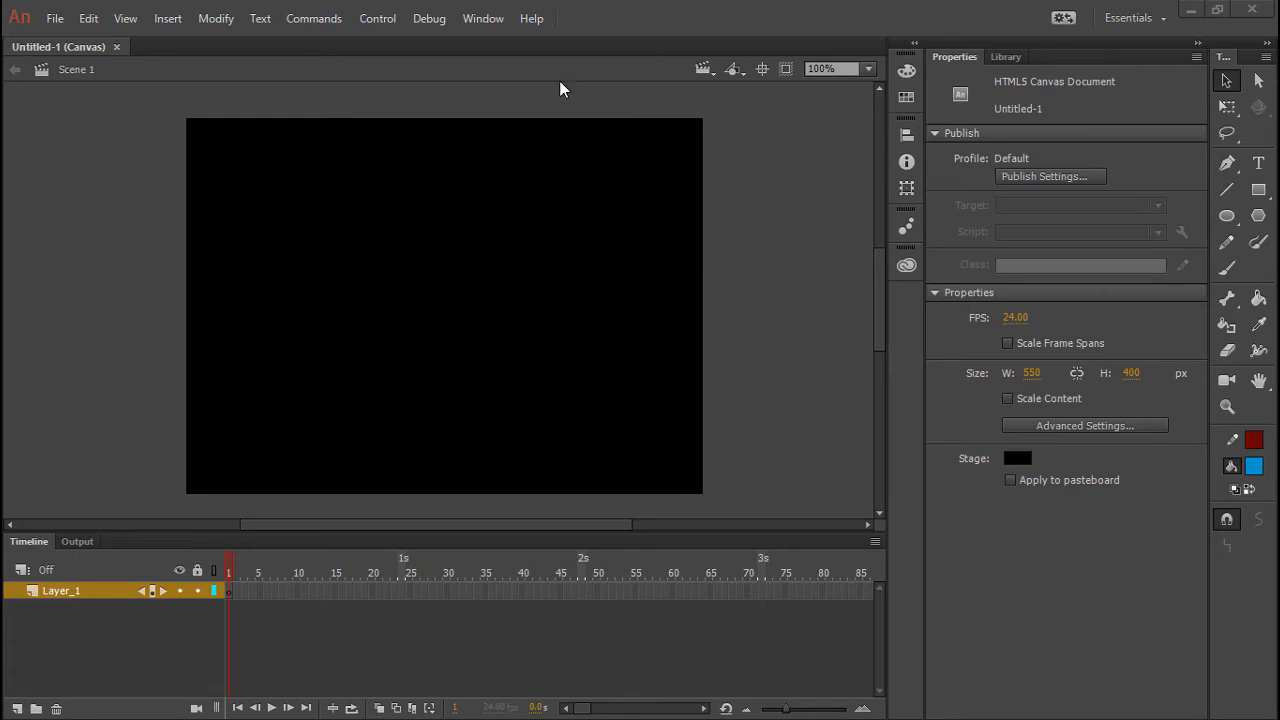
{"action": "mouse_move", "coordinate": [70, 56]}
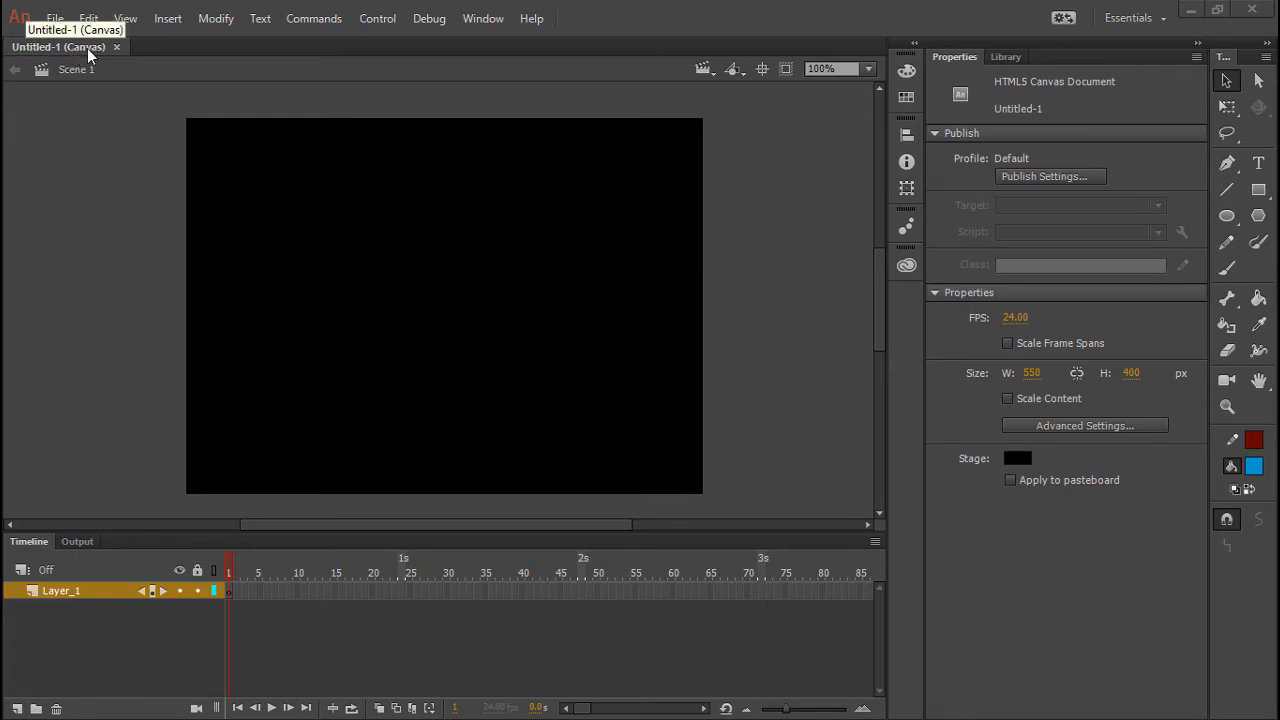
{"action": "mouse_move", "coordinate": [80, 55]}
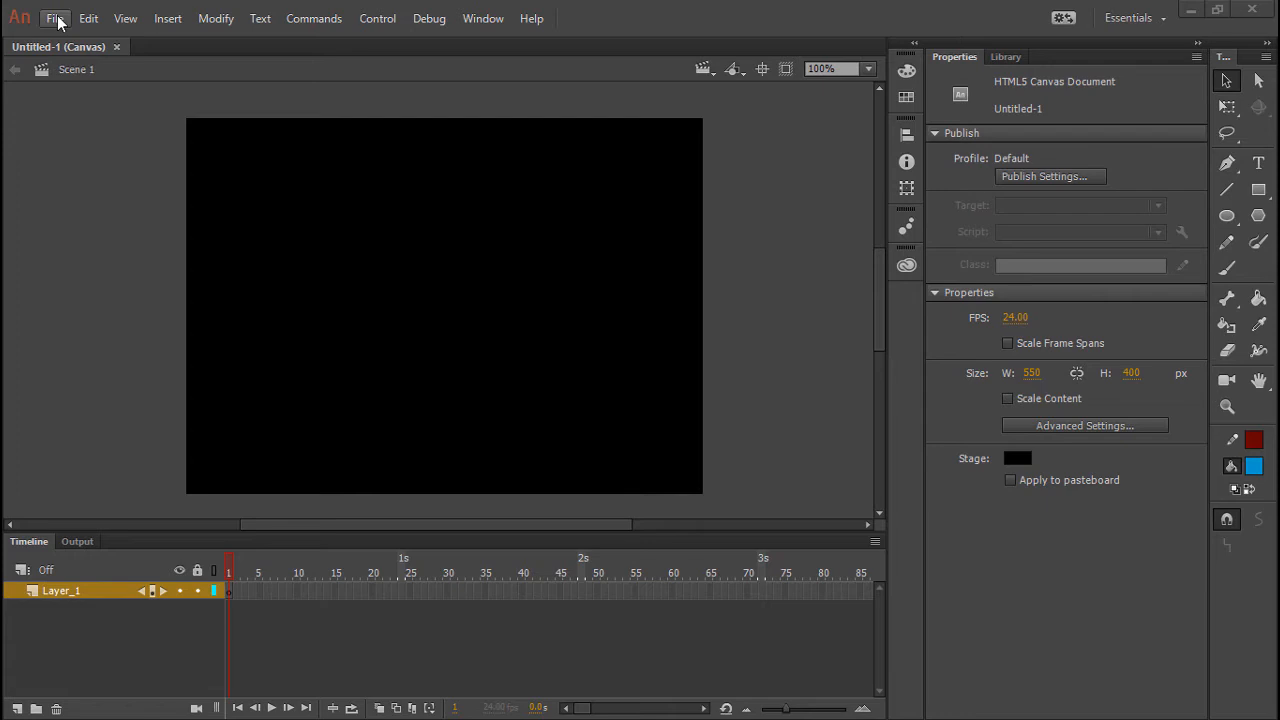
Preview the ActionScript 3.0, AIR for Android and HTML5 Canvas templates, then cancel the New Document dialog.
{"action": "left_click", "coordinate": [54, 18]}
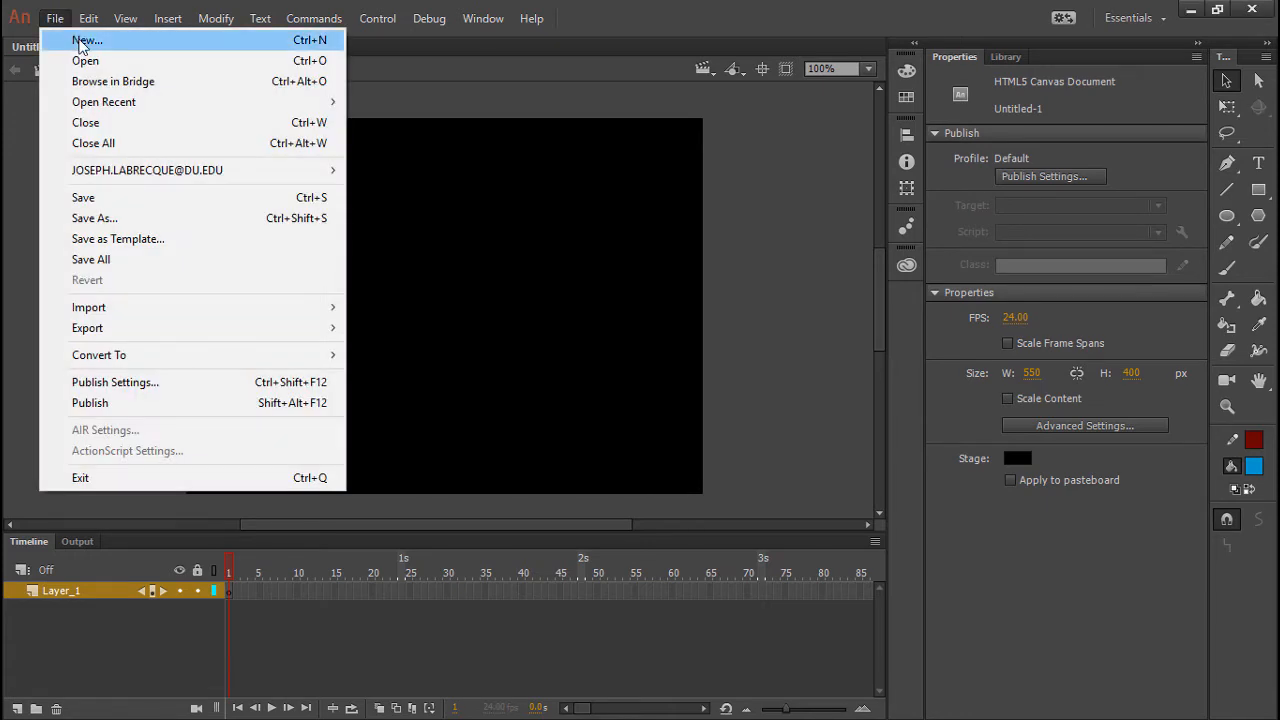
{"action": "left_click", "coordinate": [86, 40]}
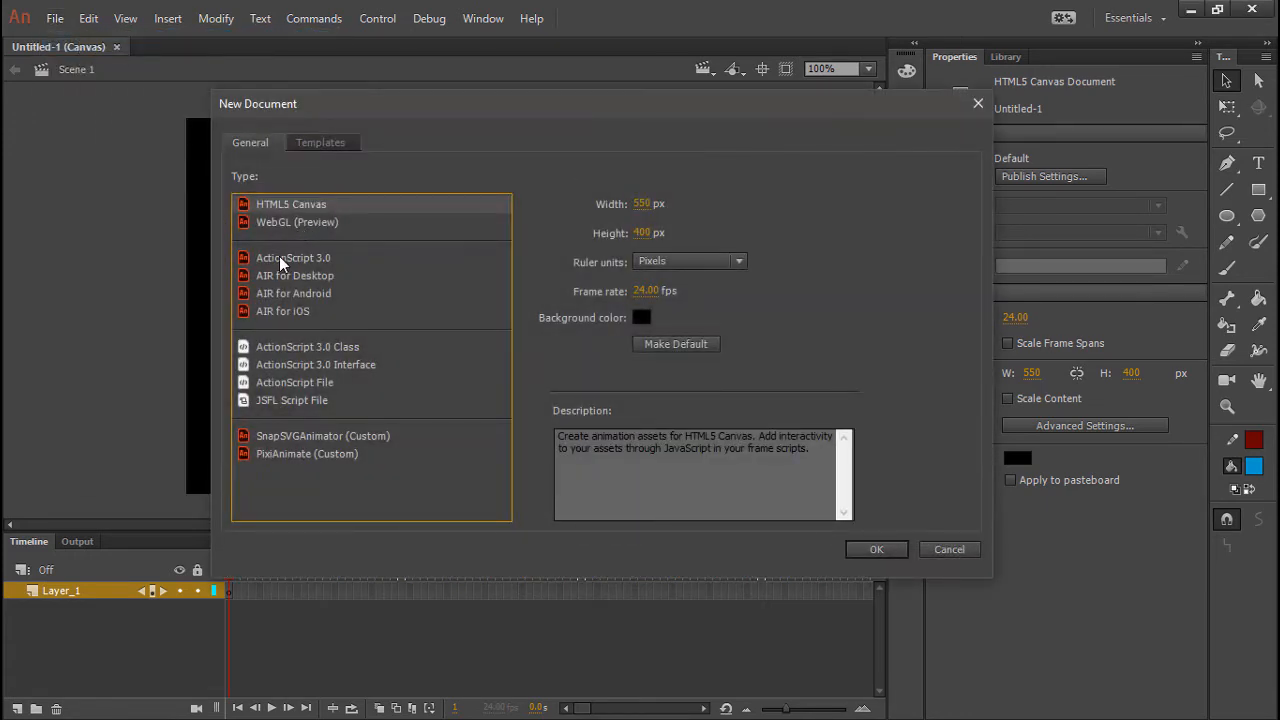
{"action": "left_click", "coordinate": [292, 257]}
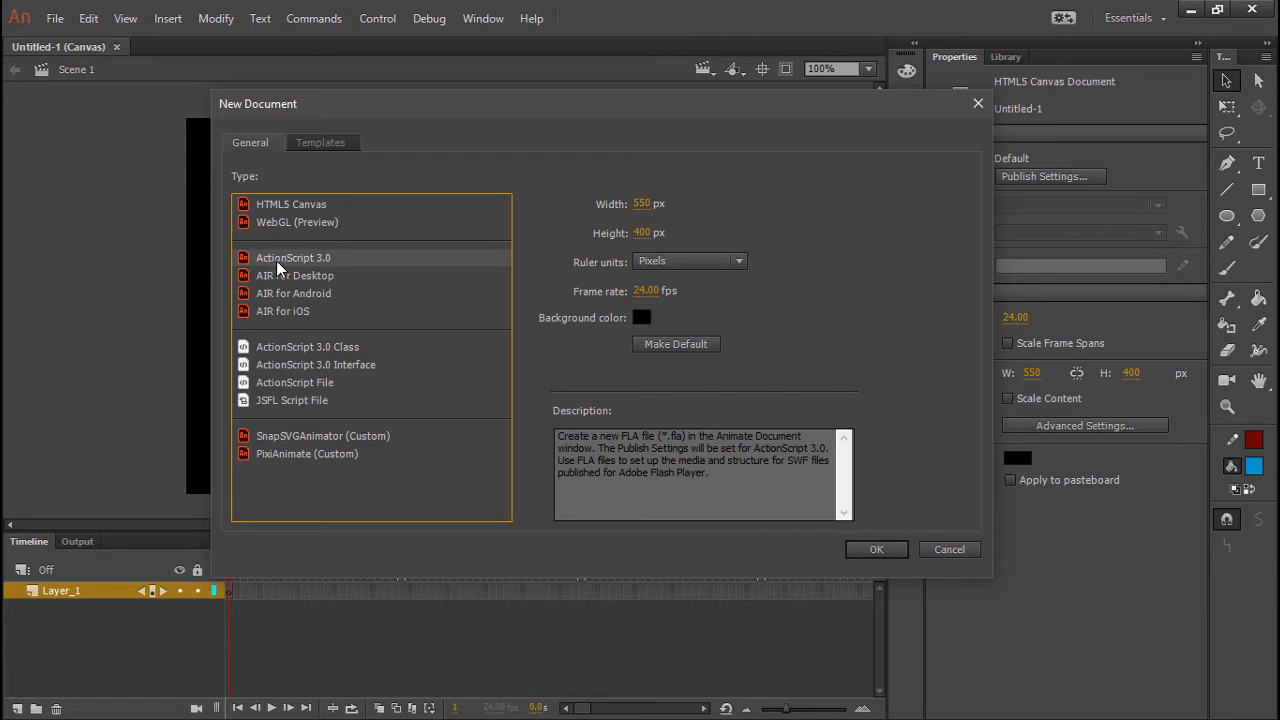
{"action": "mouse_move", "coordinate": [325, 265]}
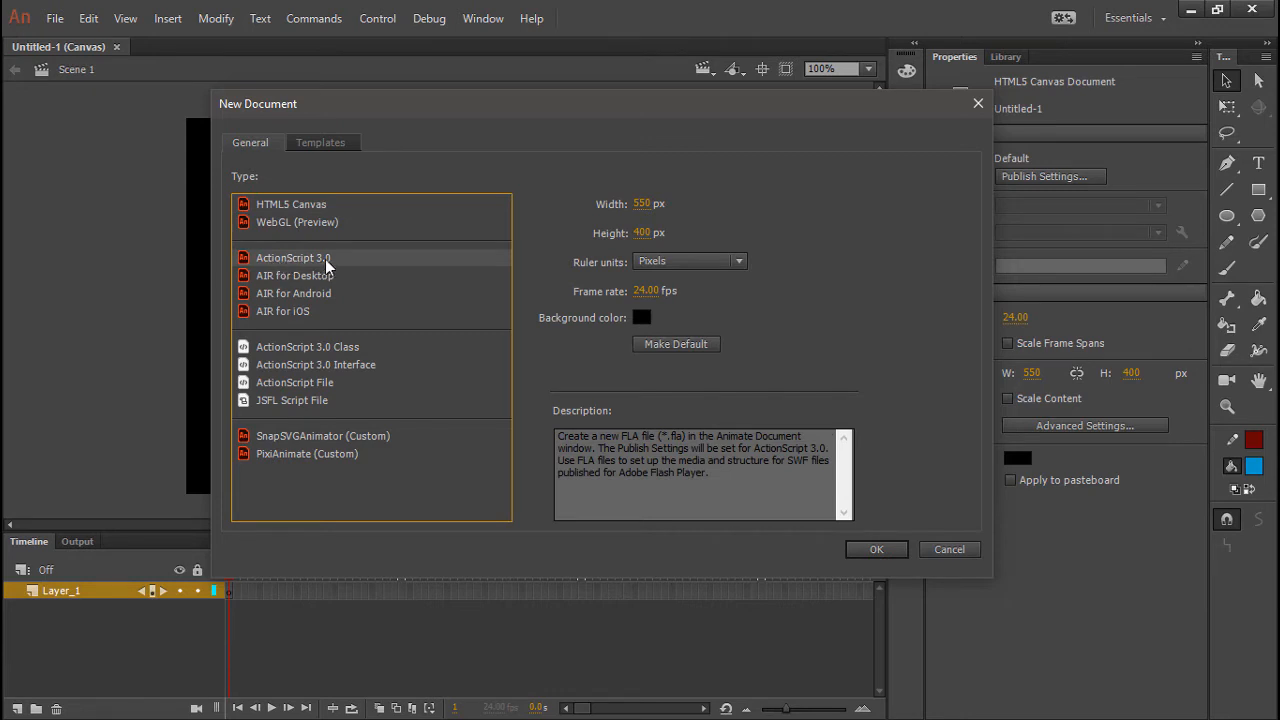
{"action": "mouse_move", "coordinate": [444, 304]}
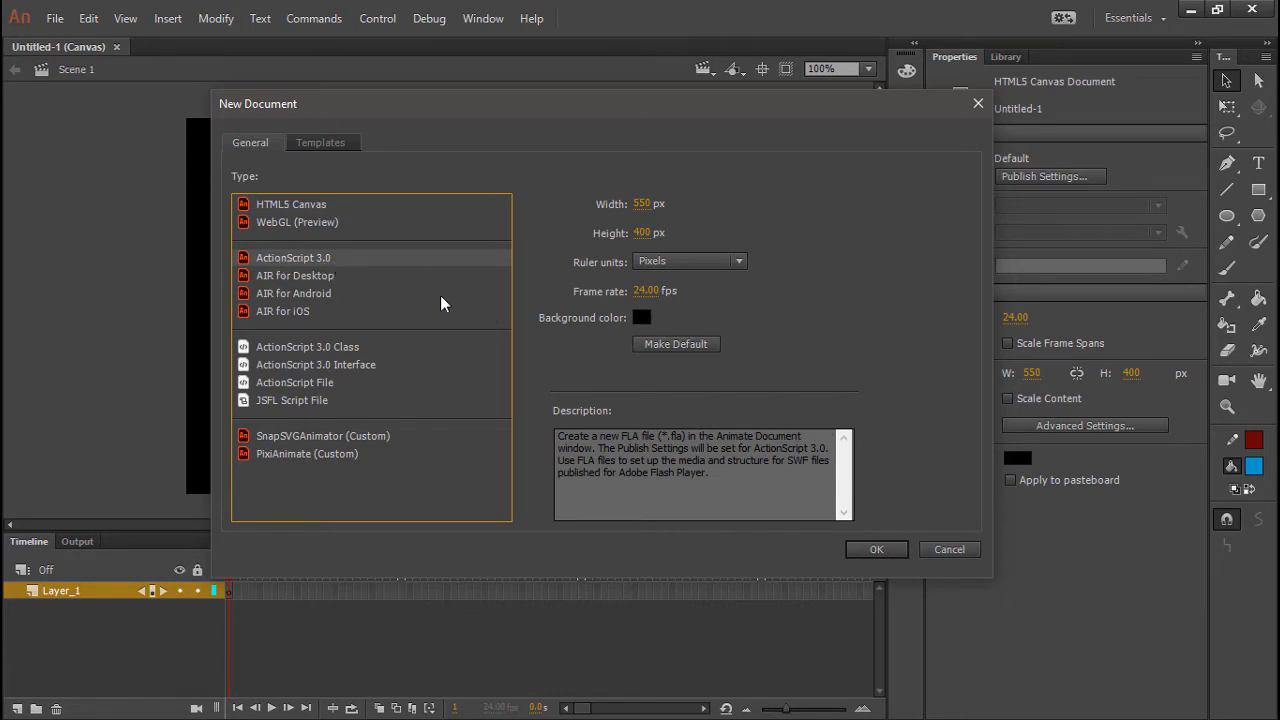
{"action": "left_click", "coordinate": [294, 293]}
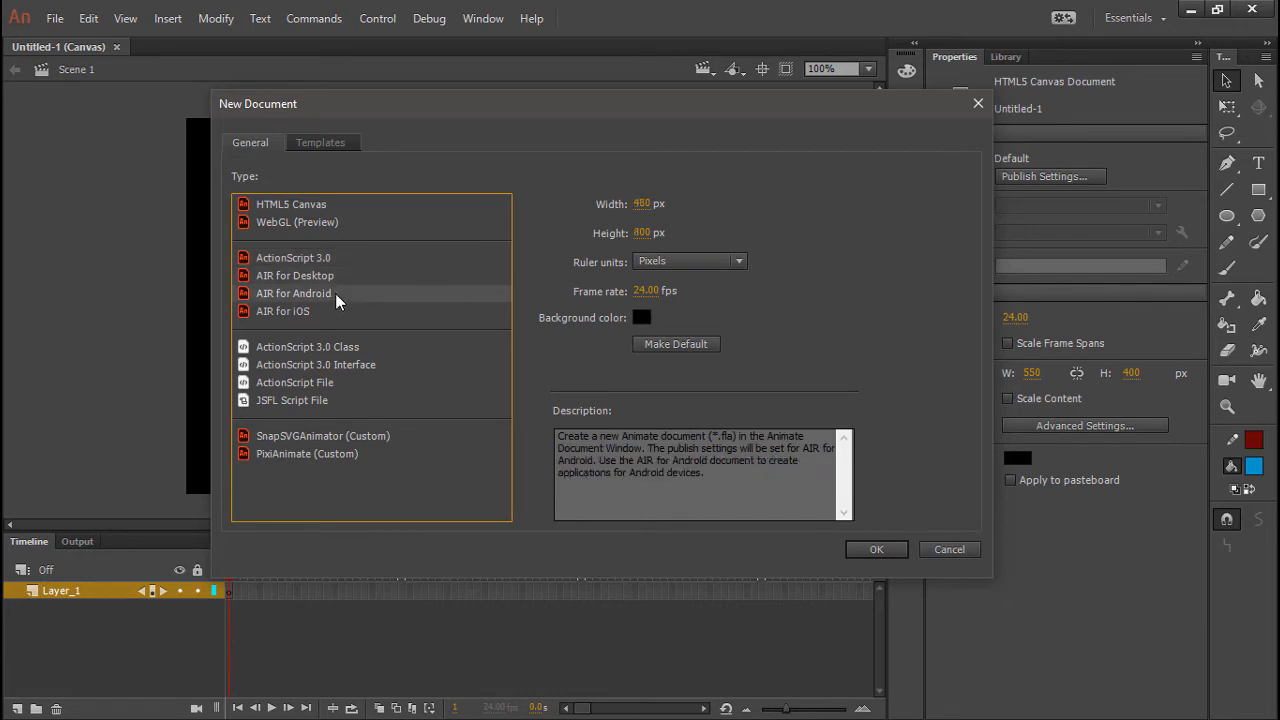
{"action": "left_click", "coordinate": [291, 204]}
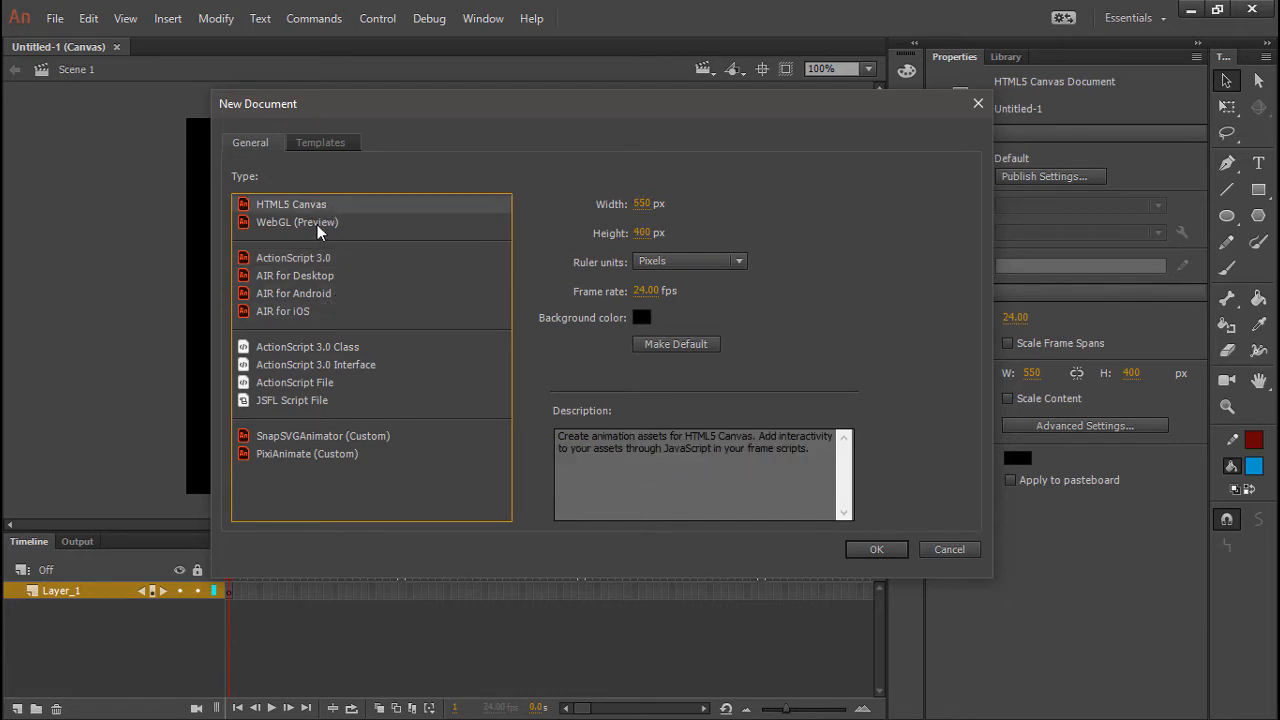
{"action": "mouse_move", "coordinate": [314, 210]}
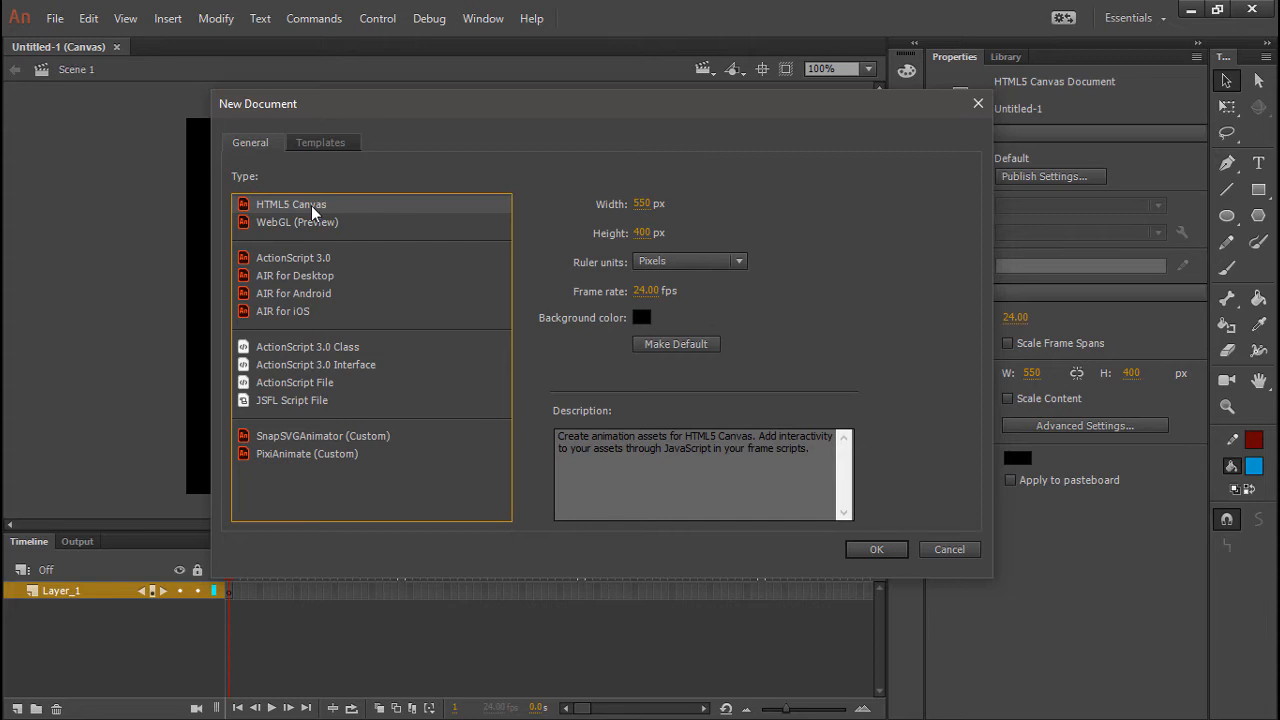
{"action": "mouse_move", "coordinate": [360, 211]}
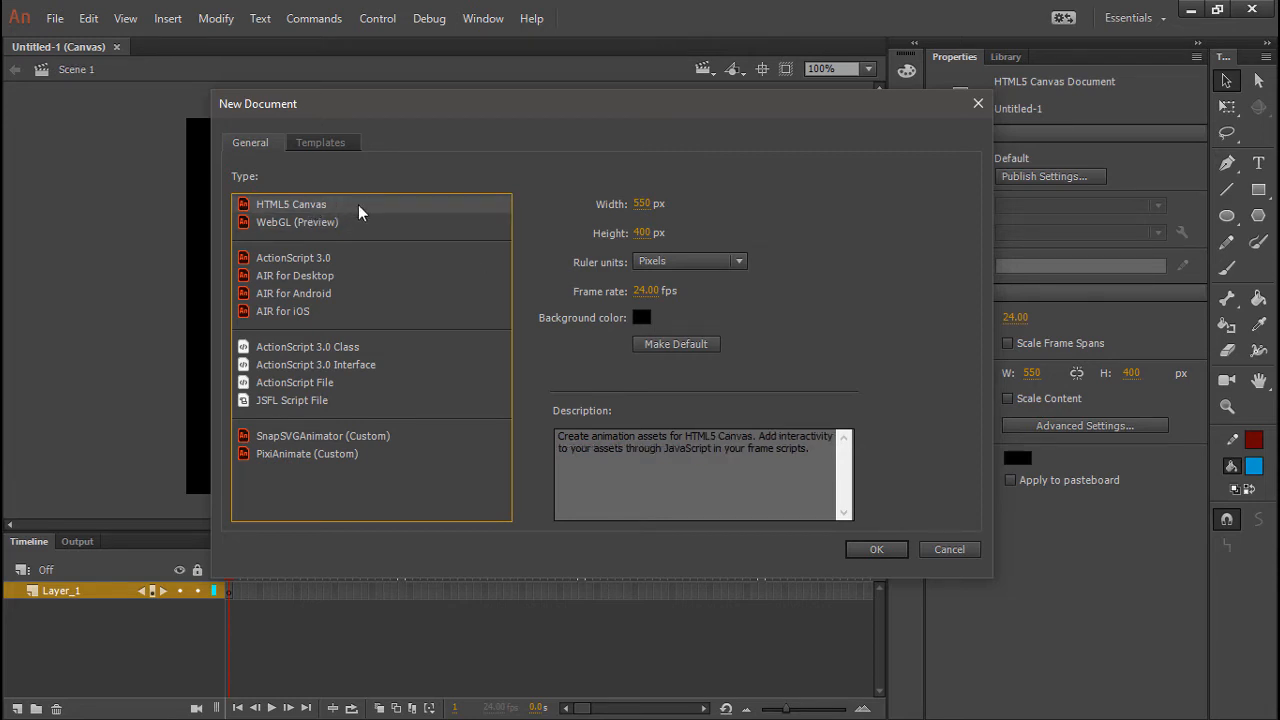
{"action": "mouse_move", "coordinate": [349, 217]}
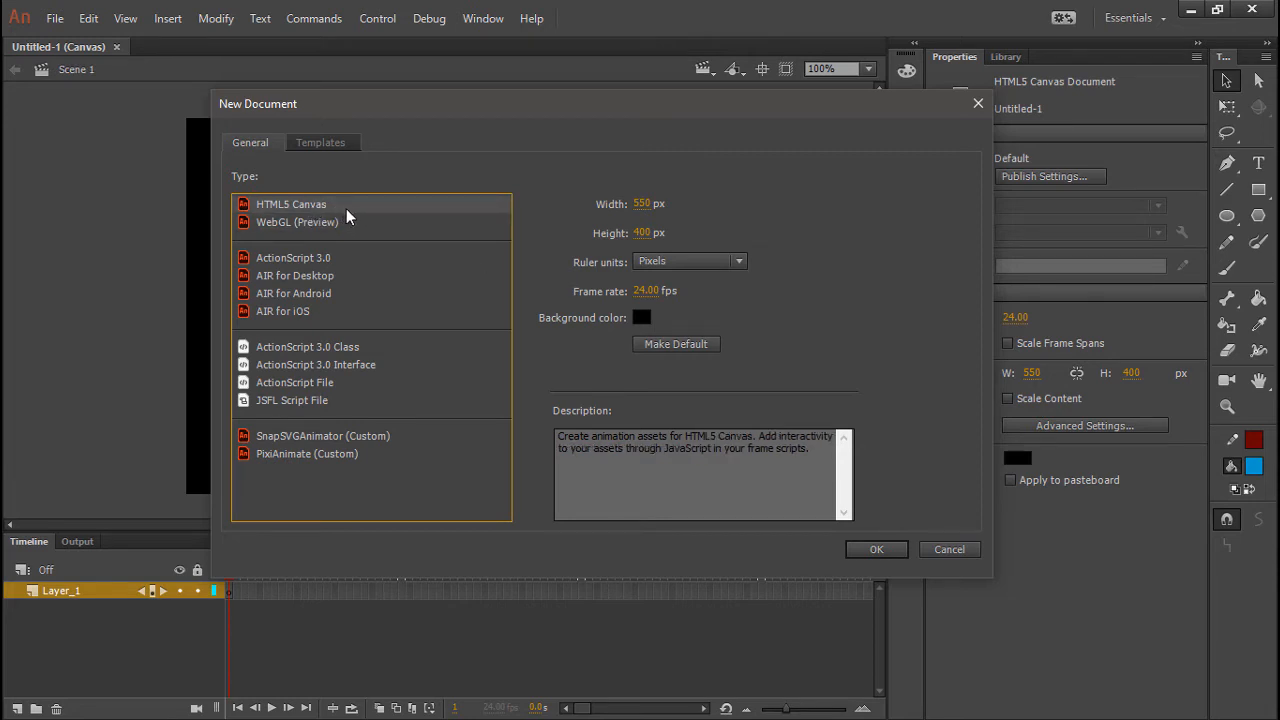
{"action": "left_click", "coordinate": [876, 549]}
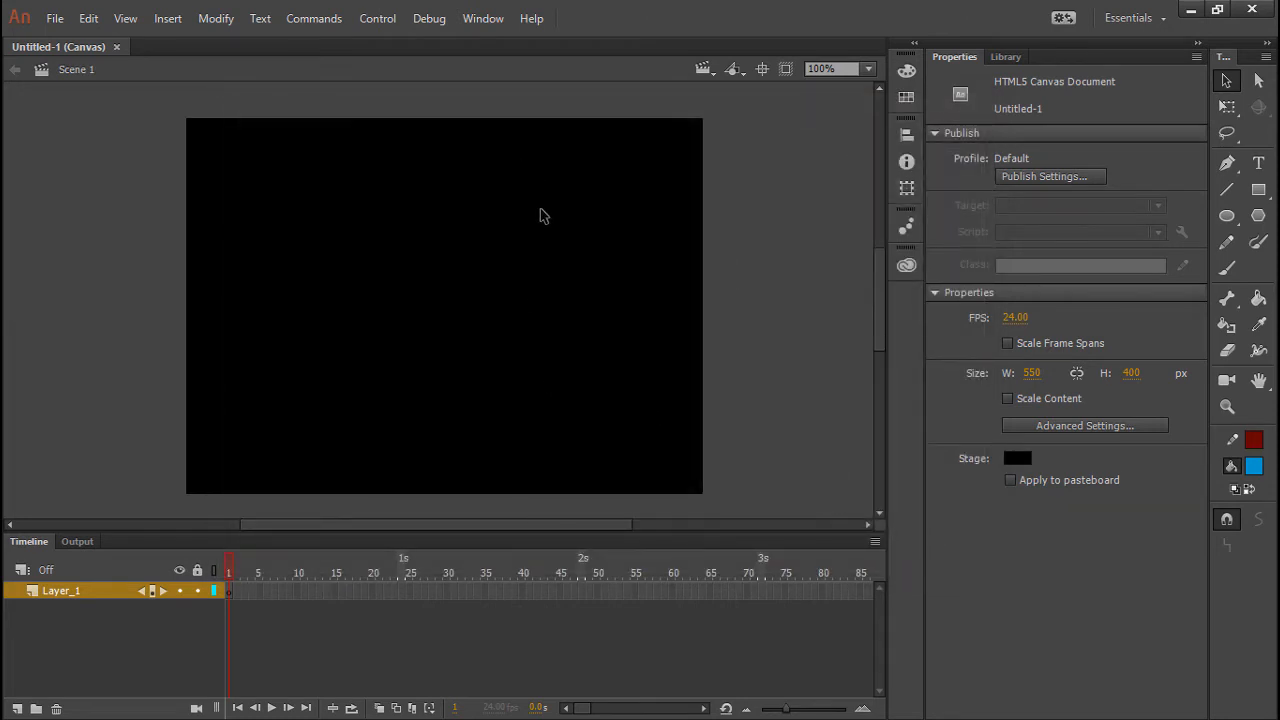
Draw a dark grey filled circle about 262 px wide on the stage and select it.
{"action": "left_click", "coordinate": [1226, 216]}
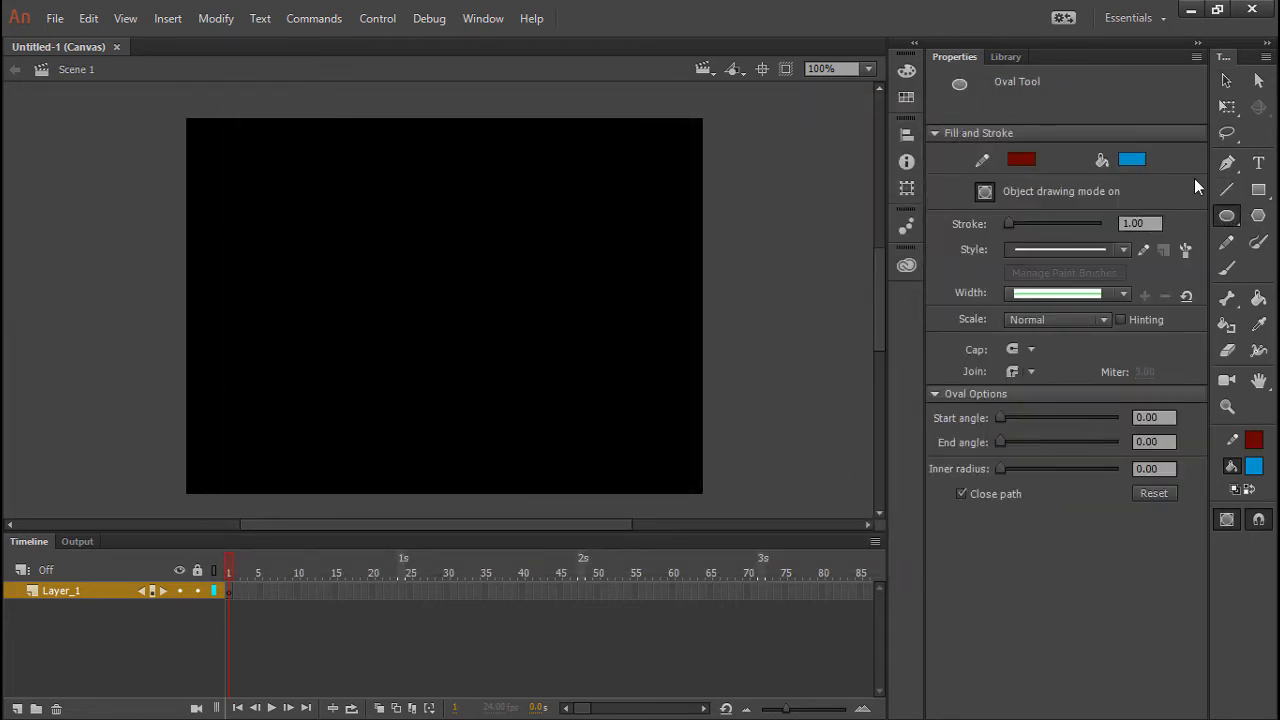
{"action": "left_click", "coordinate": [1132, 159]}
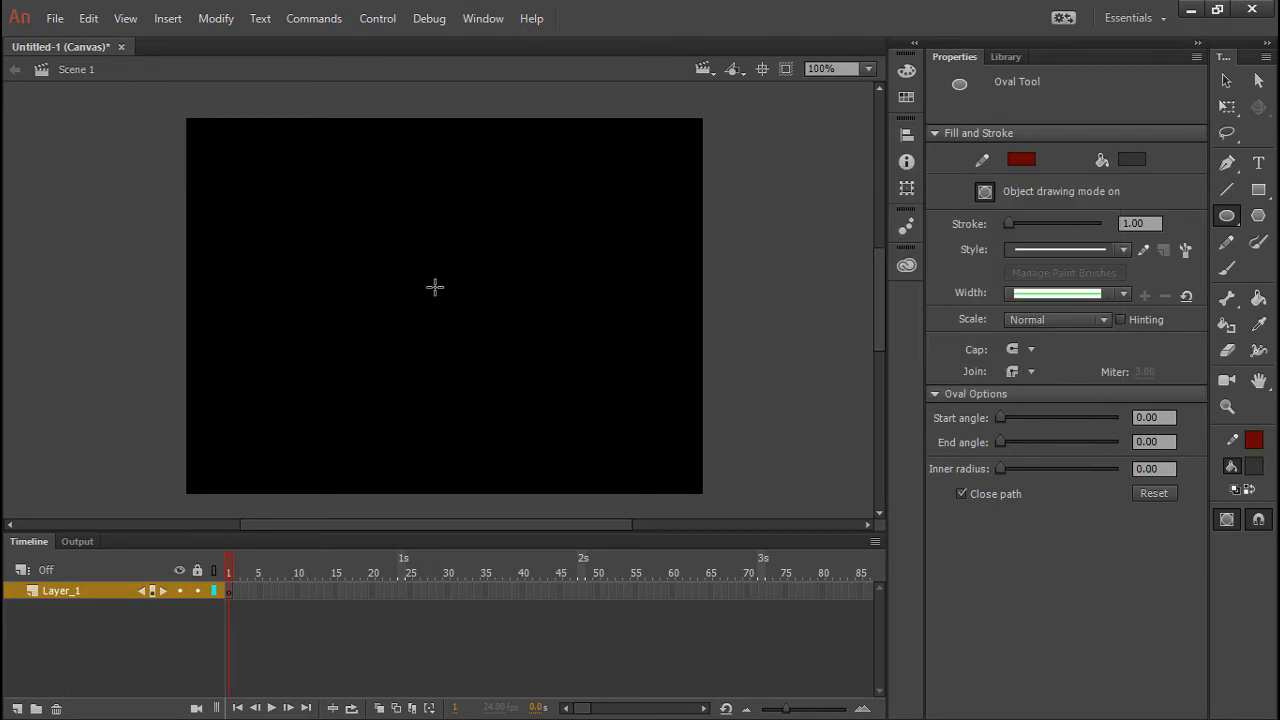
{"action": "left_click_drag", "start_coordinate": [434, 288], "coordinate": [571, 421]}
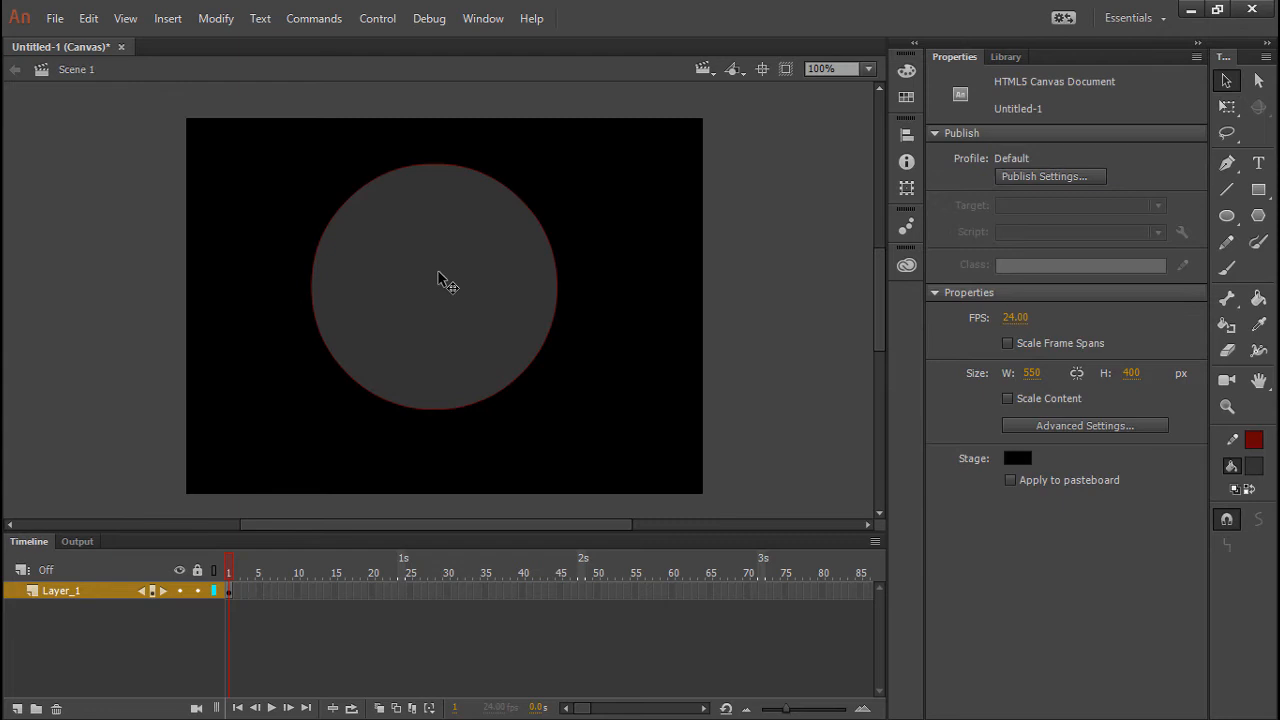
{"action": "left_click", "coordinate": [433, 285]}
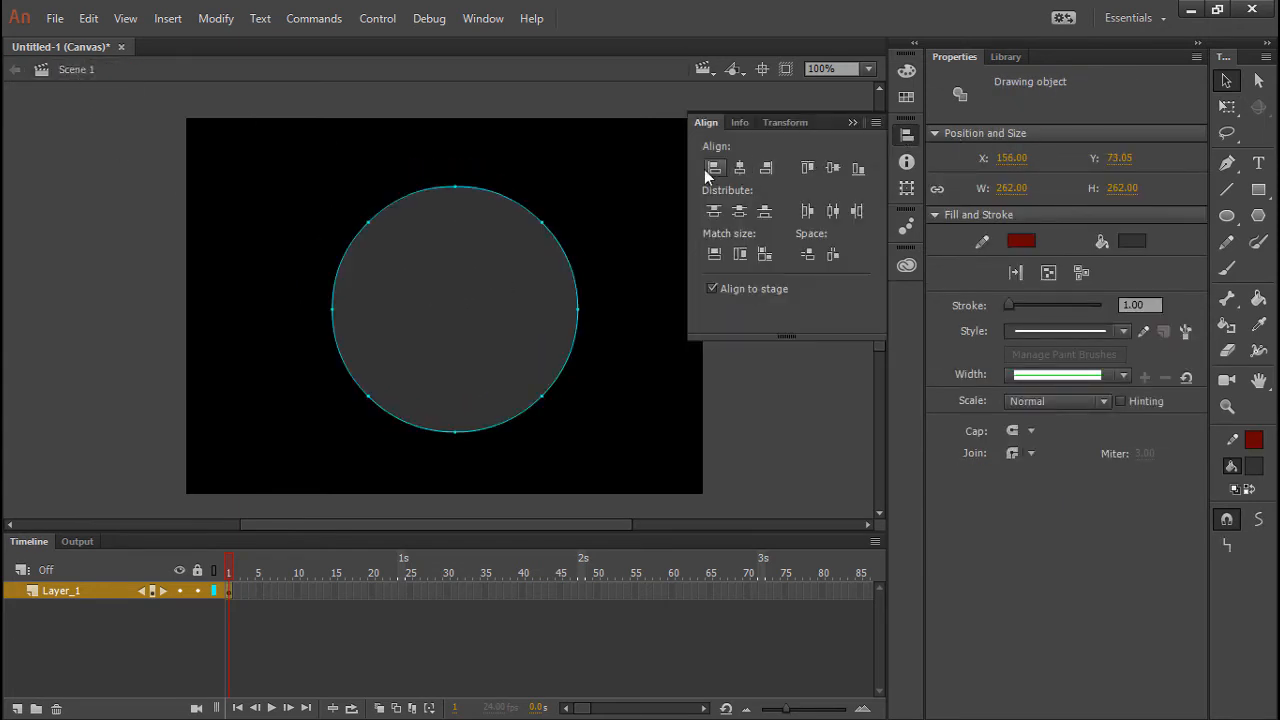
Align the grey circle to the stage centre and run Control > Test in the browser.
{"action": "left_click", "coordinate": [713, 167]}
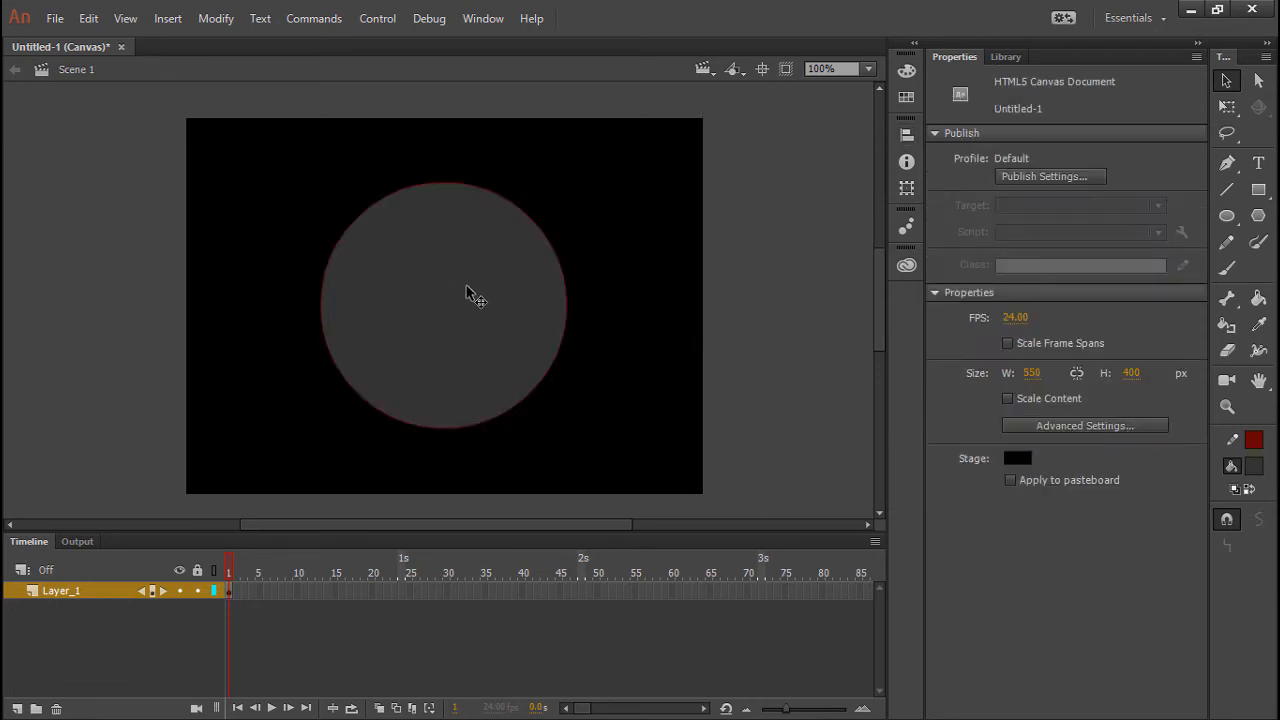
{"action": "mouse_move", "coordinate": [535, 214]}
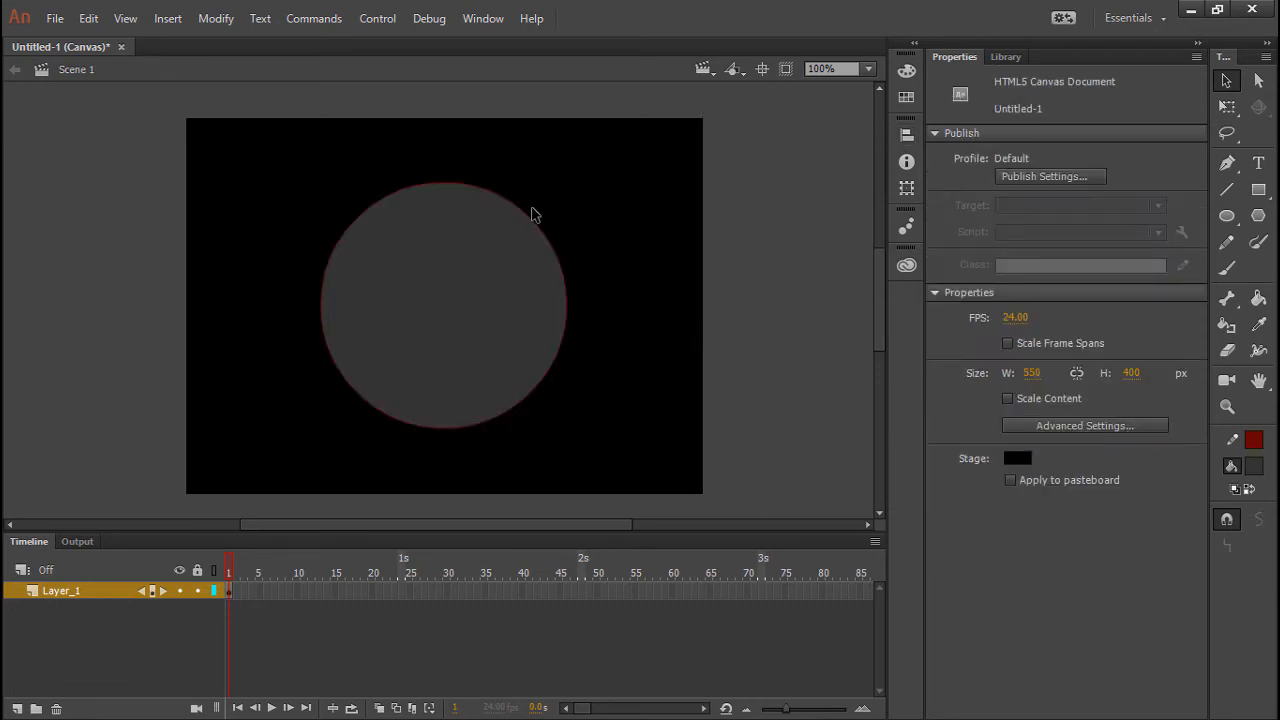
{"action": "left_click", "coordinate": [377, 18]}
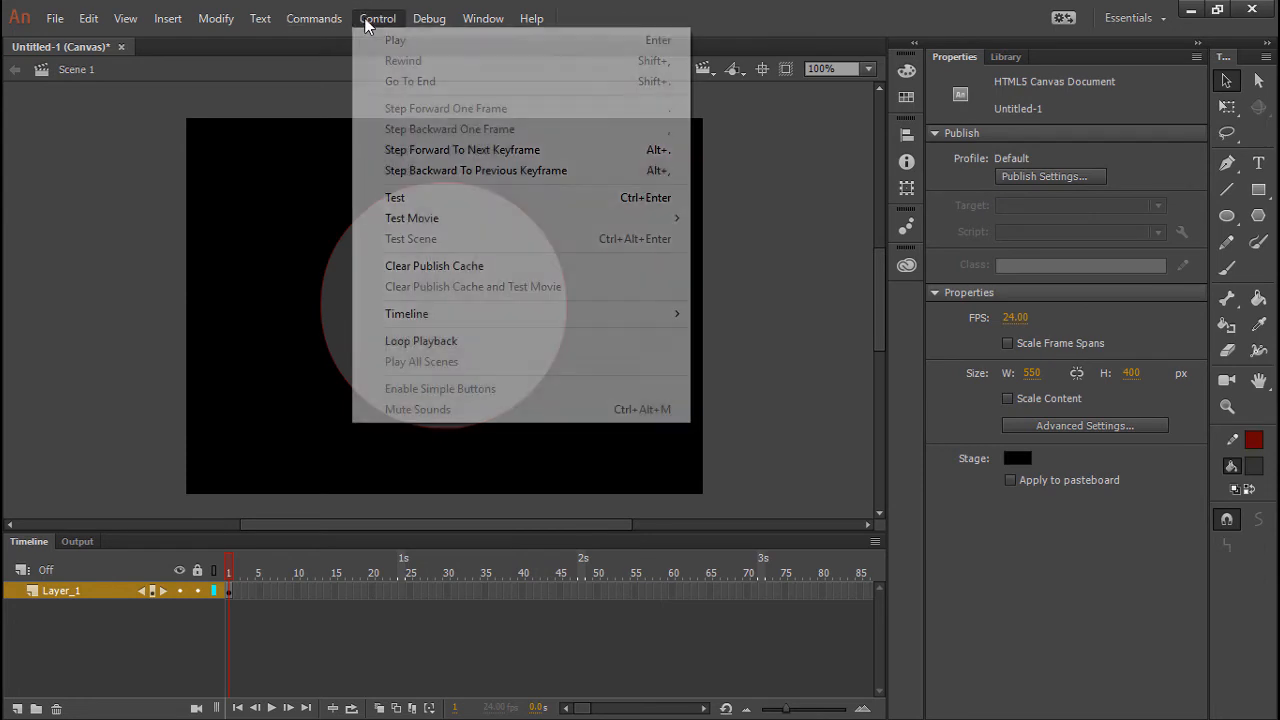
{"action": "left_click", "coordinate": [412, 218]}
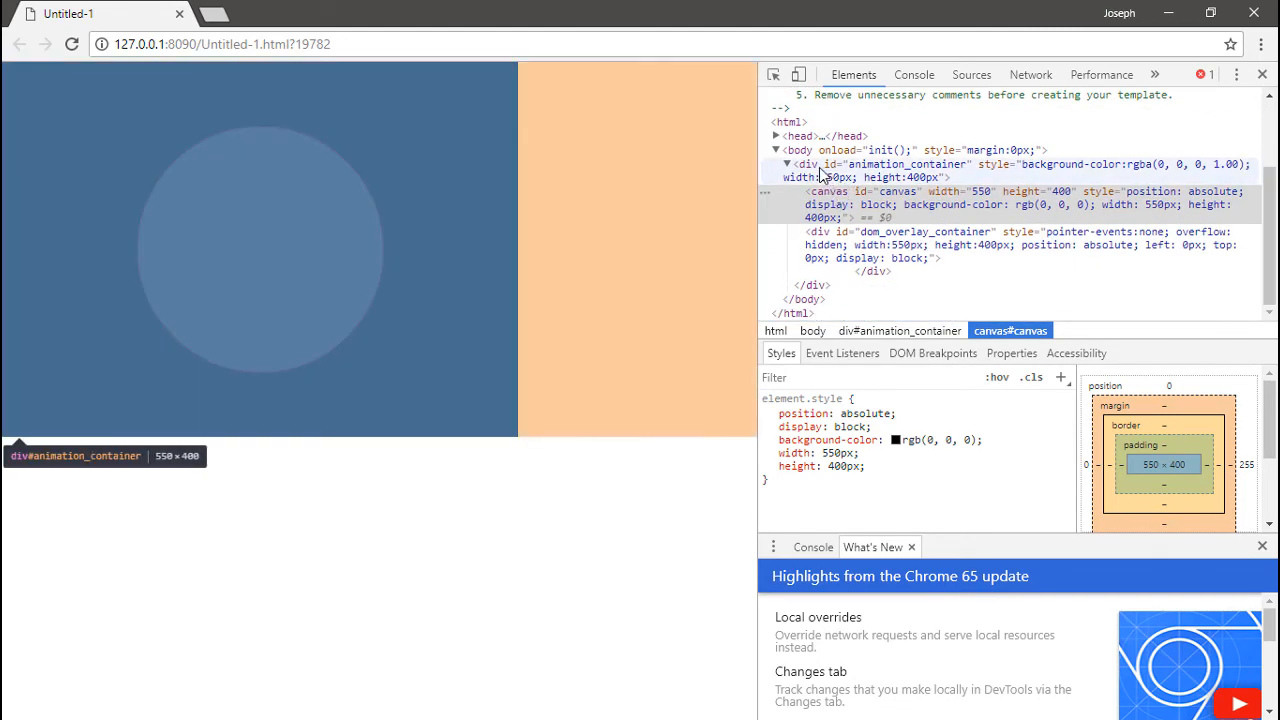
Select the 550 × 400 canvas element inside div#animation_container in Chrome DevTools.
{"action": "left_click", "coordinate": [900, 191]}
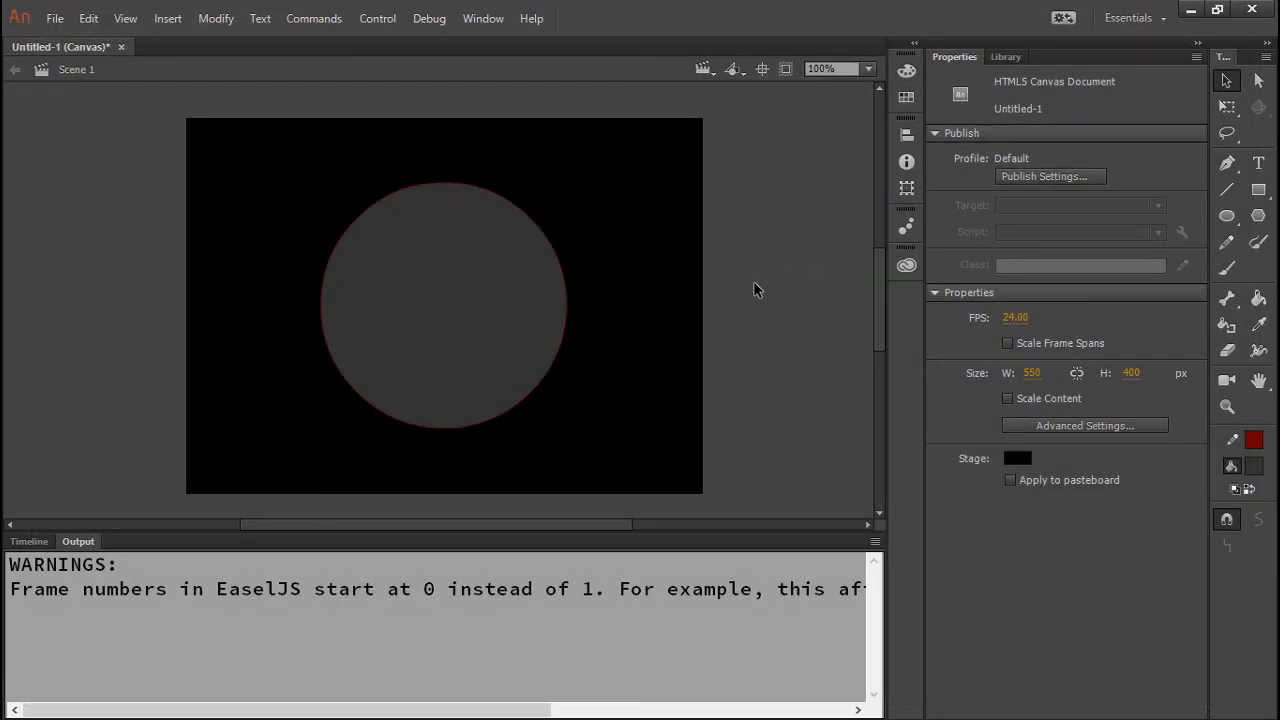
Replace the Output panel's EaselJS warning with the Timeline panel.
{"action": "left_click", "coordinate": [28, 541]}
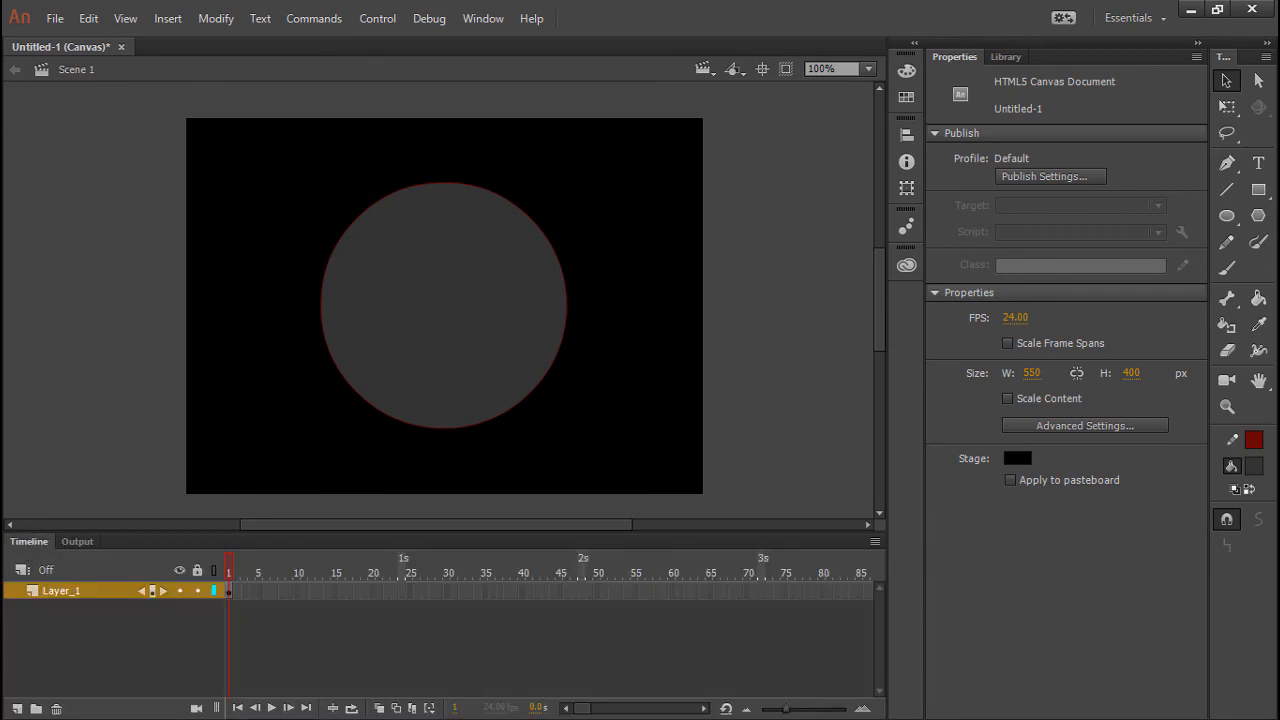